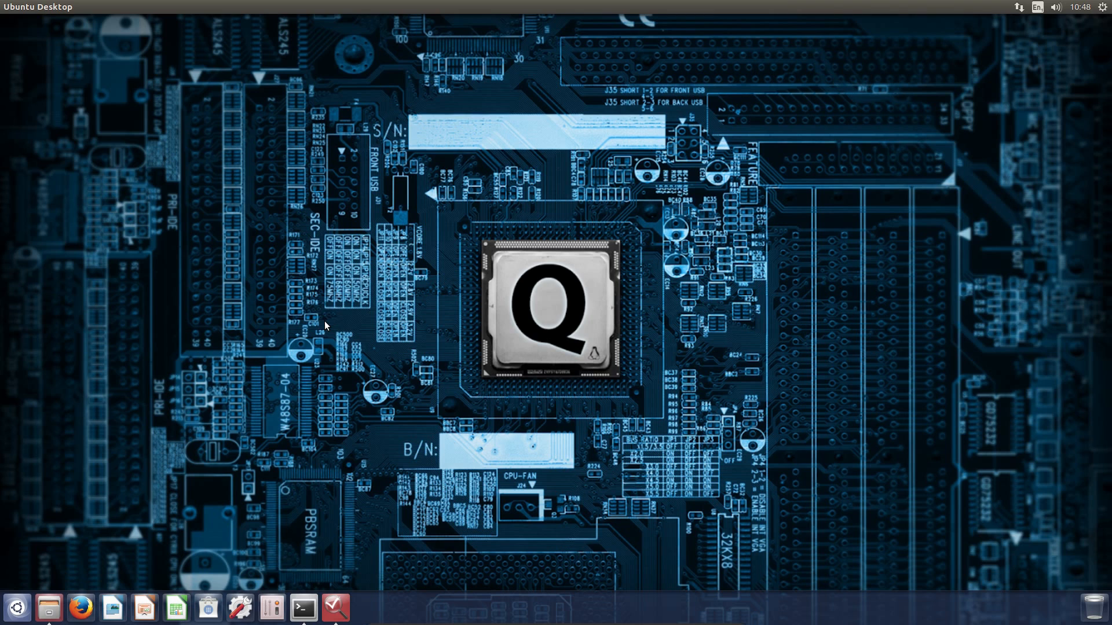
{"action": "mouse_move", "coordinate": [98, 588]}
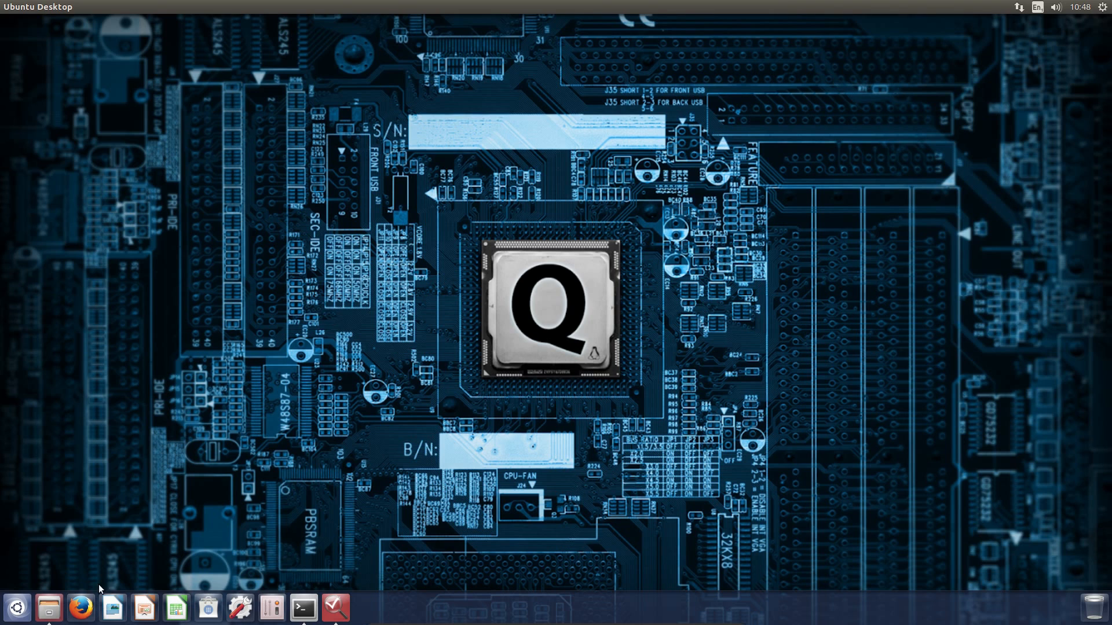
{"action": "mouse_move", "coordinate": [334, 607]}
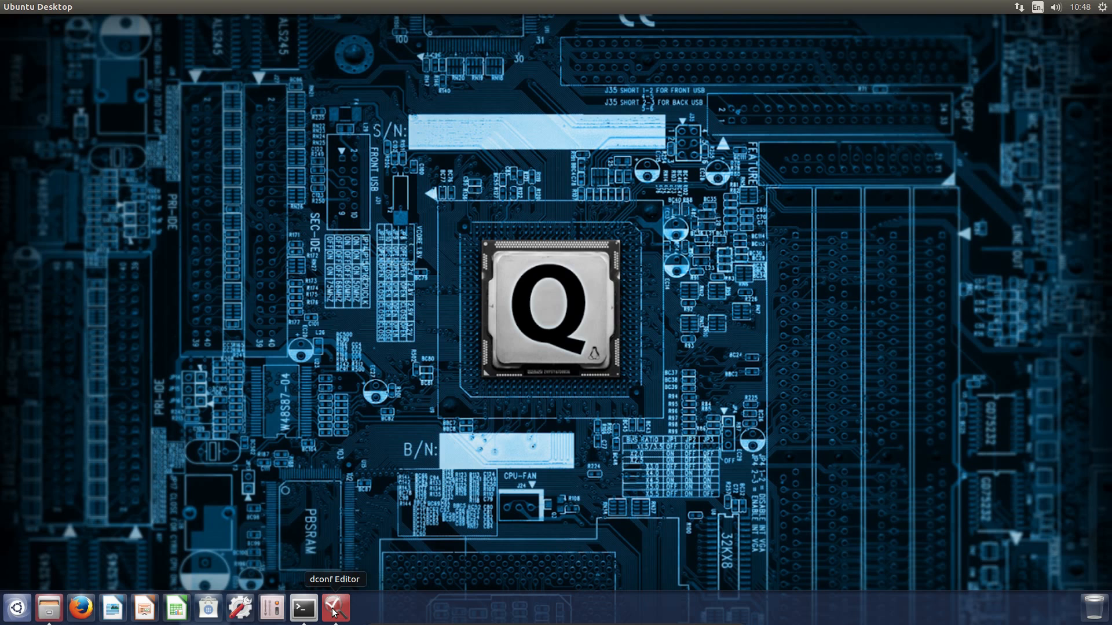
Search the Dash for 'fir', close it without launching Firefox, and open the desktop menu
{"action": "left_click", "coordinate": [333, 608]}
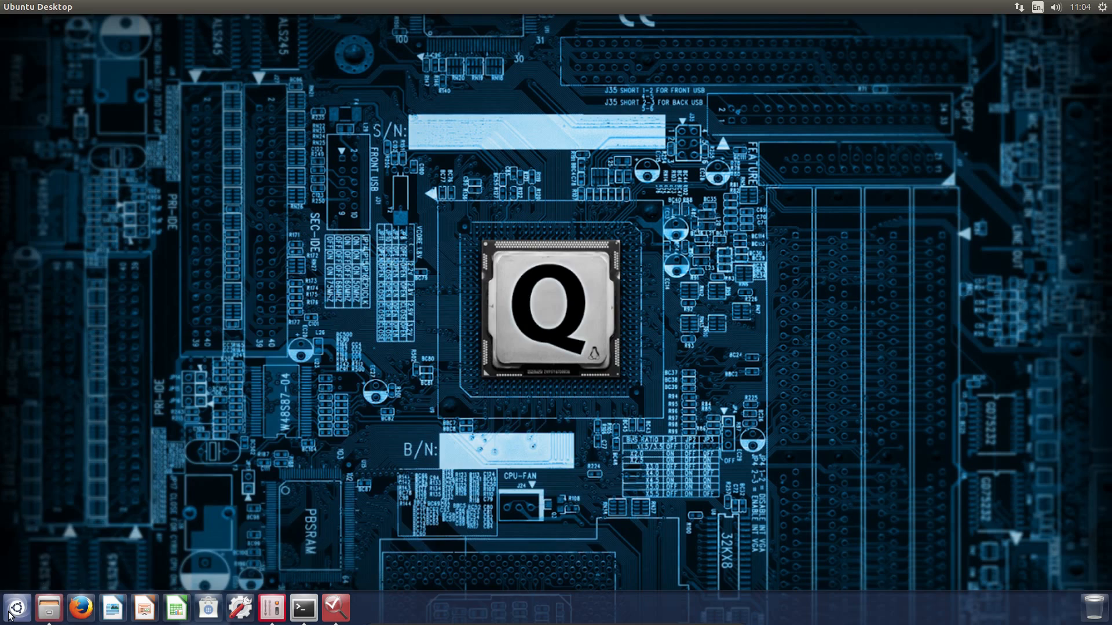
{"action": "left_click", "coordinate": [16, 608]}
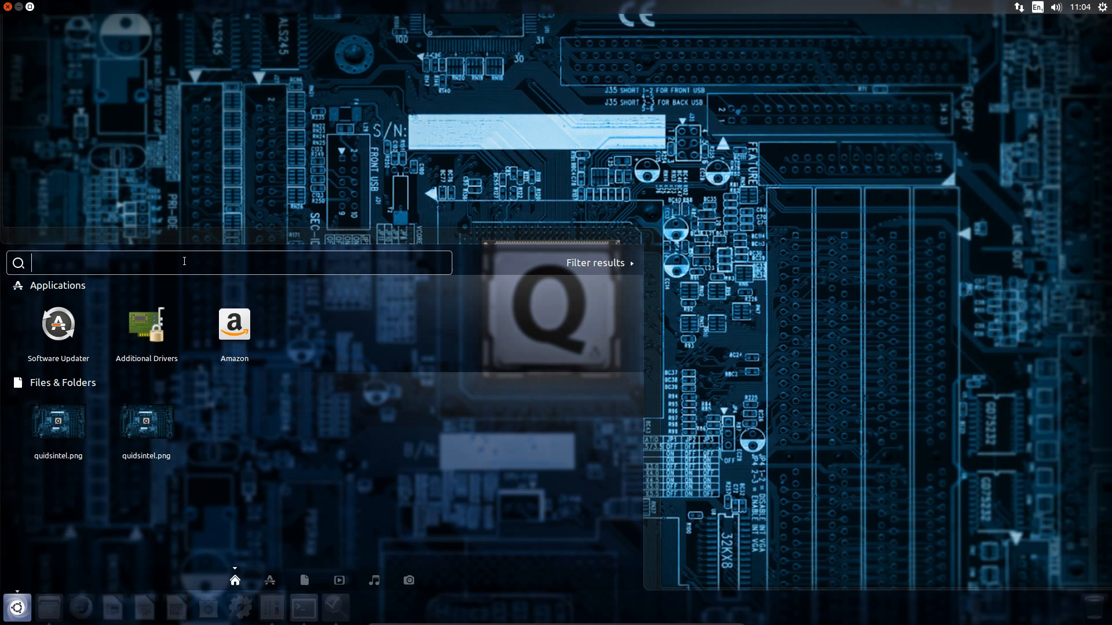
{"action": "type", "text": "fir"}
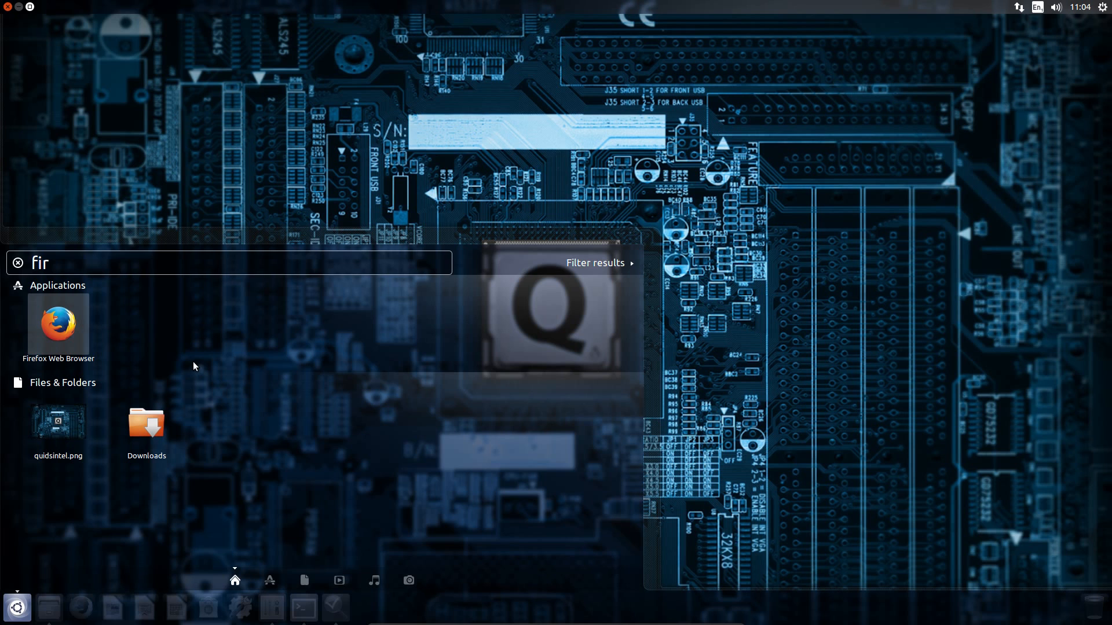
{"action": "mouse_move", "coordinate": [260, 336]}
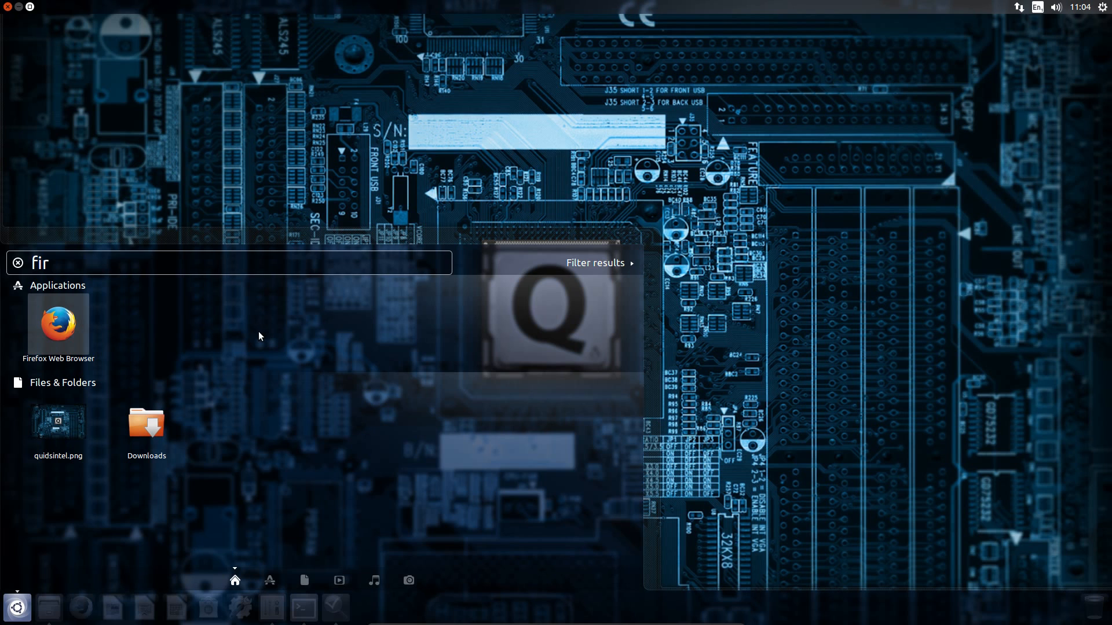
{"action": "left_click", "coordinate": [17, 262]}
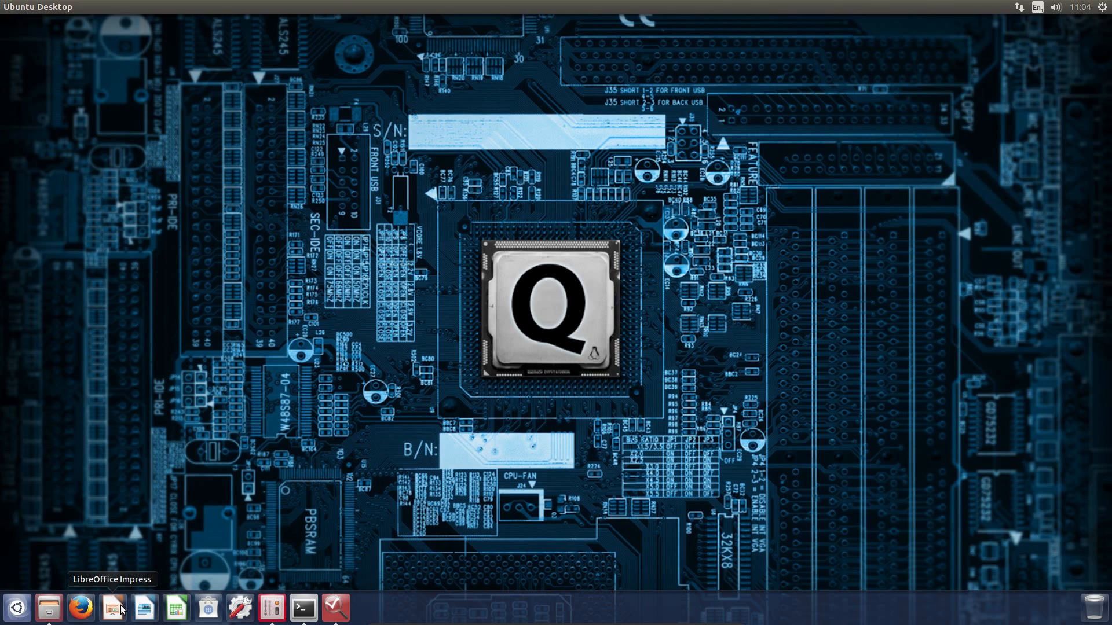
{"action": "mouse_move", "coordinate": [184, 583]}
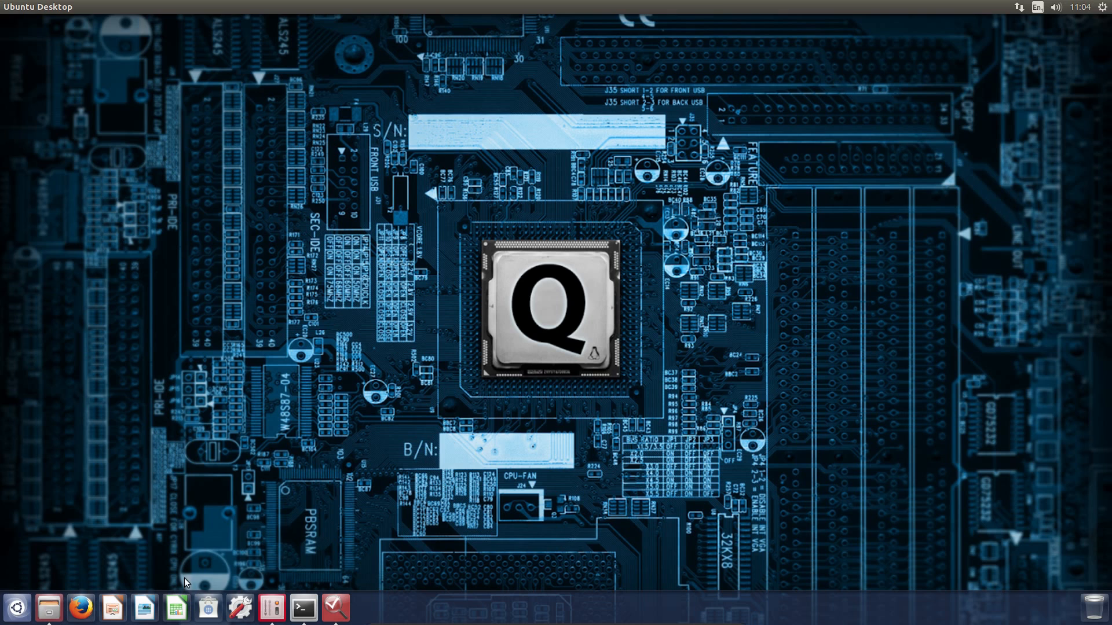
{"action": "right_click", "coordinate": [247, 278]}
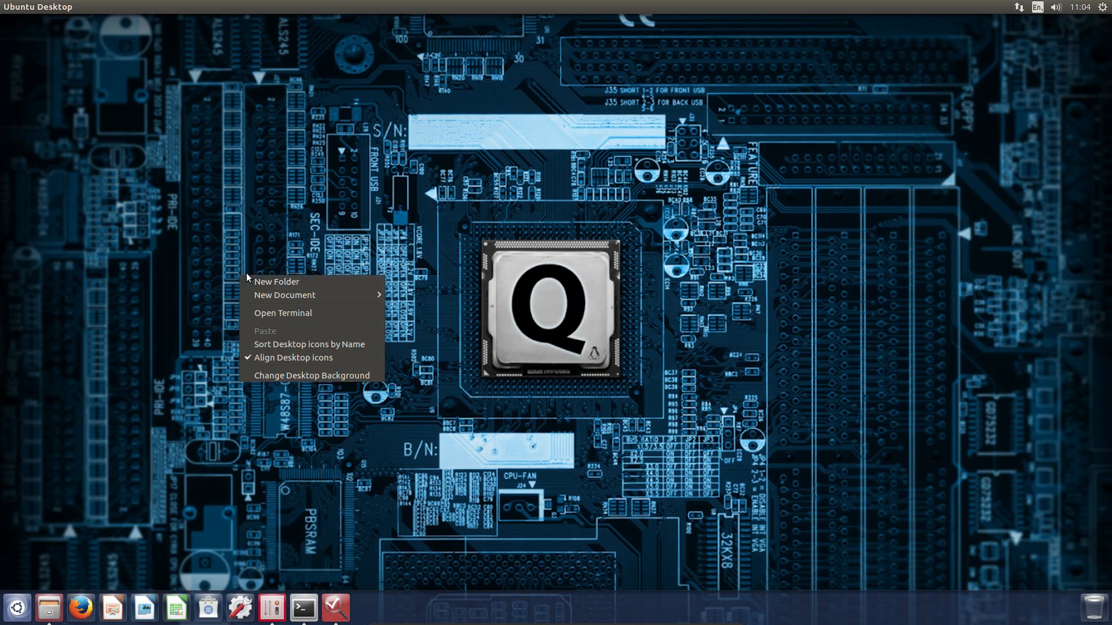
Open Change Desktop Background and set launcher icon size to 40, after trying 38 and 52
{"action": "left_click", "coordinate": [310, 375]}
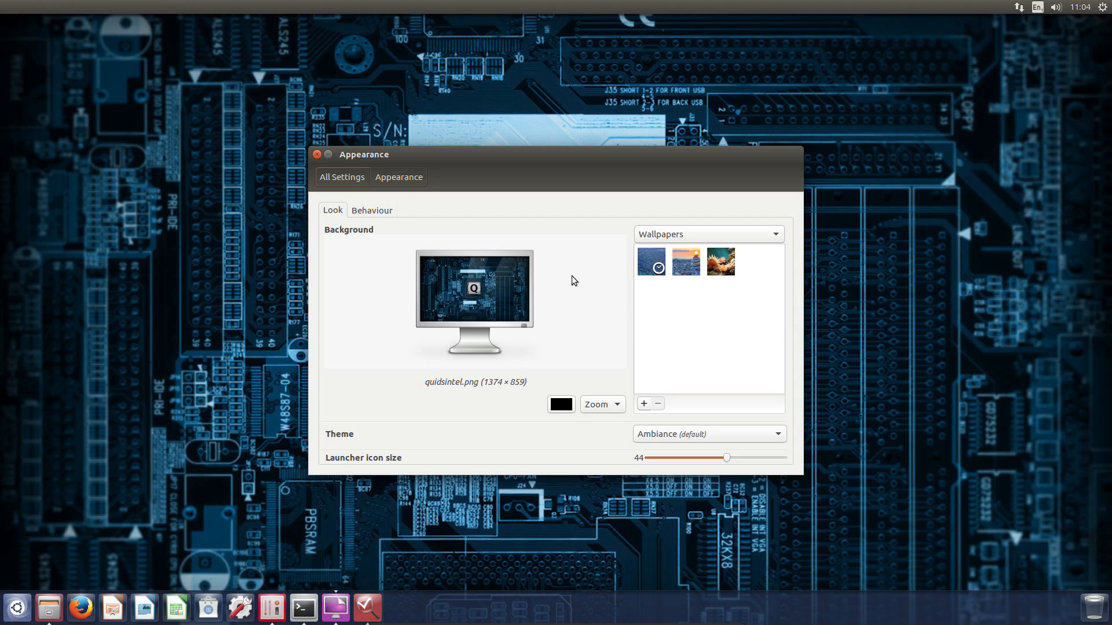
{"action": "left_click_drag", "start_coordinate": [725, 458], "coordinate": [708, 458]}
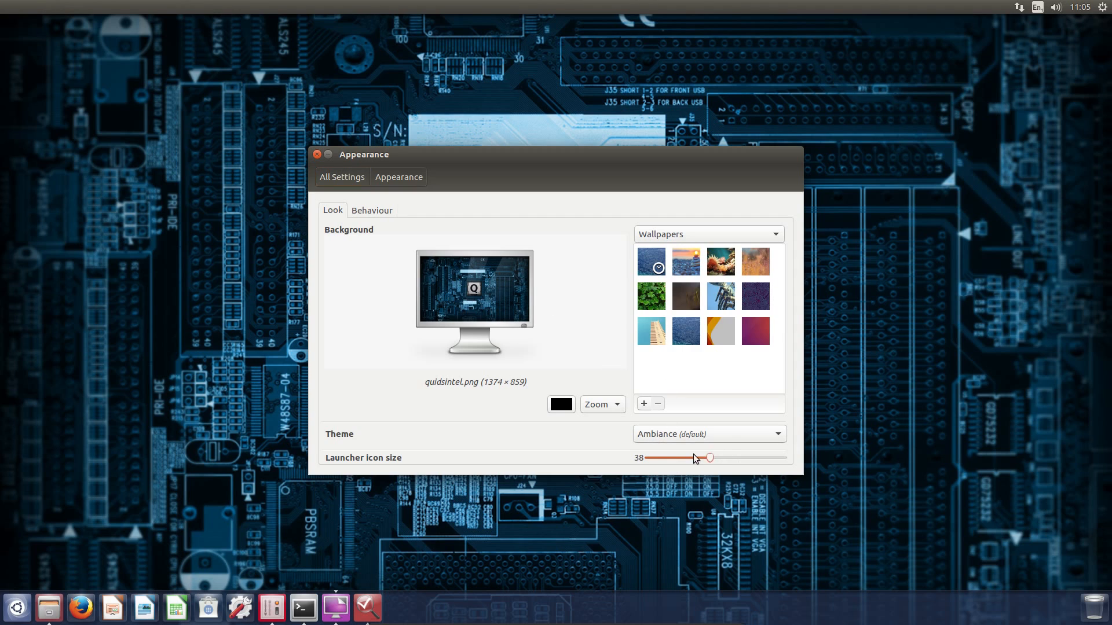
{"action": "left_click_drag", "start_coordinate": [709, 458], "coordinate": [749, 458]}
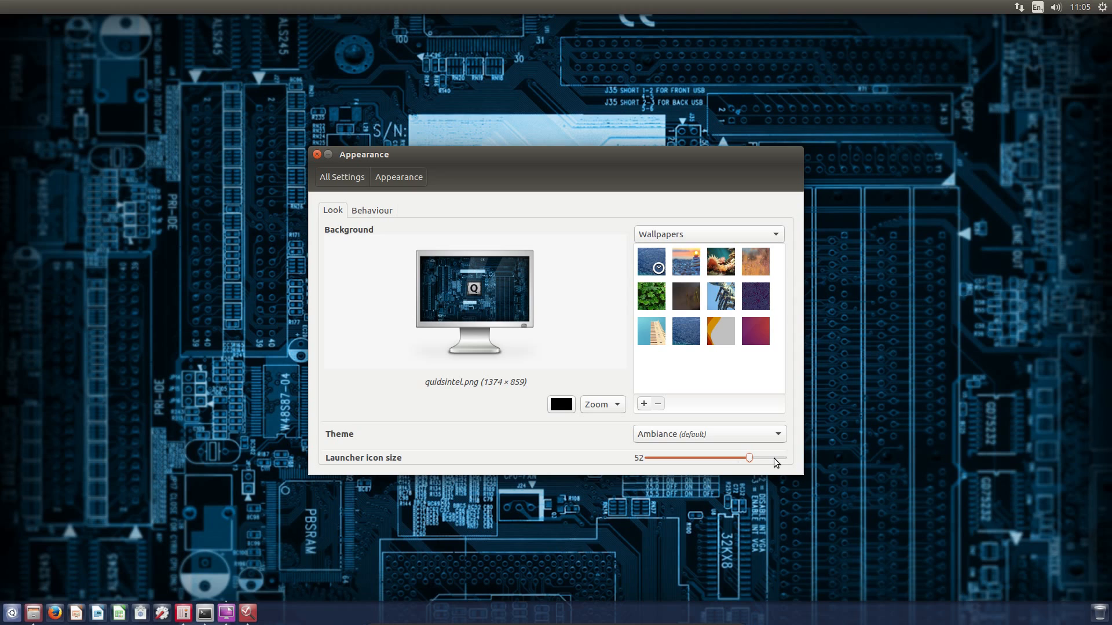
{"action": "left_click_drag", "start_coordinate": [748, 458], "coordinate": [716, 458]}
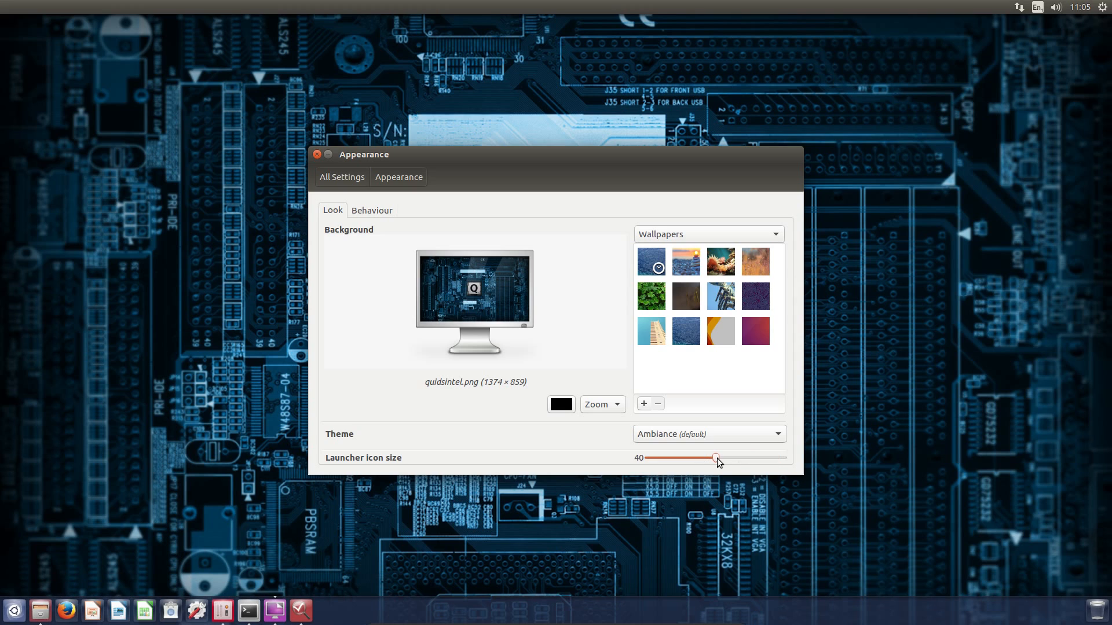
{"action": "mouse_move", "coordinate": [535, 437]}
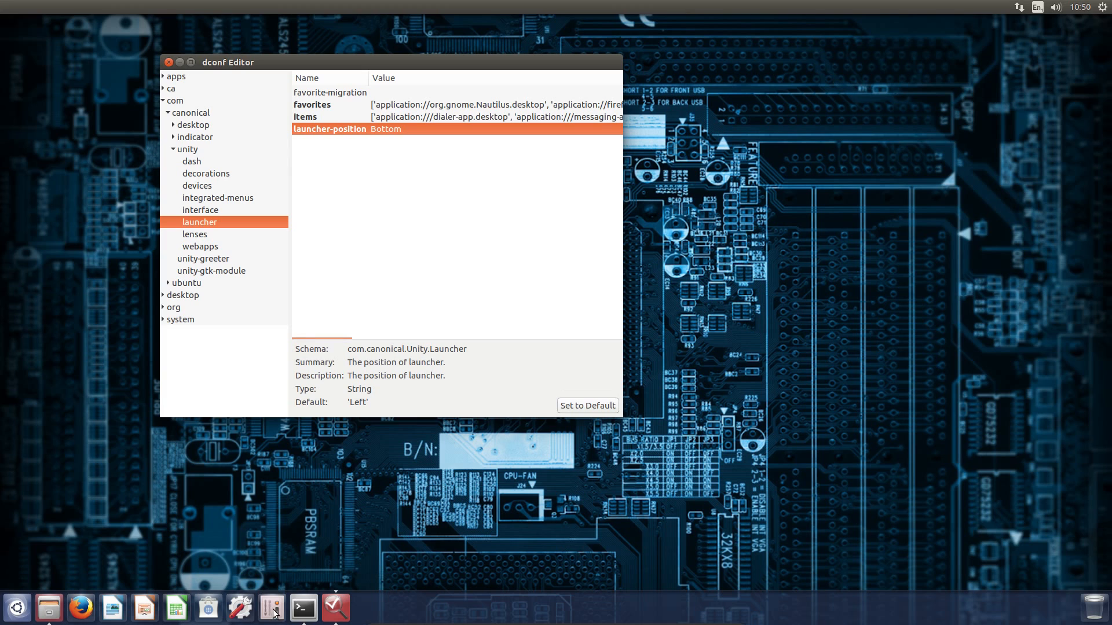
Launch an application from the bottom launcher to begin changing launcher-position
{"action": "left_click", "coordinate": [272, 609]}
{"action": "type", "text": "gsettings set com.canonical.Unity.Launcher launcher-position Bottom"}
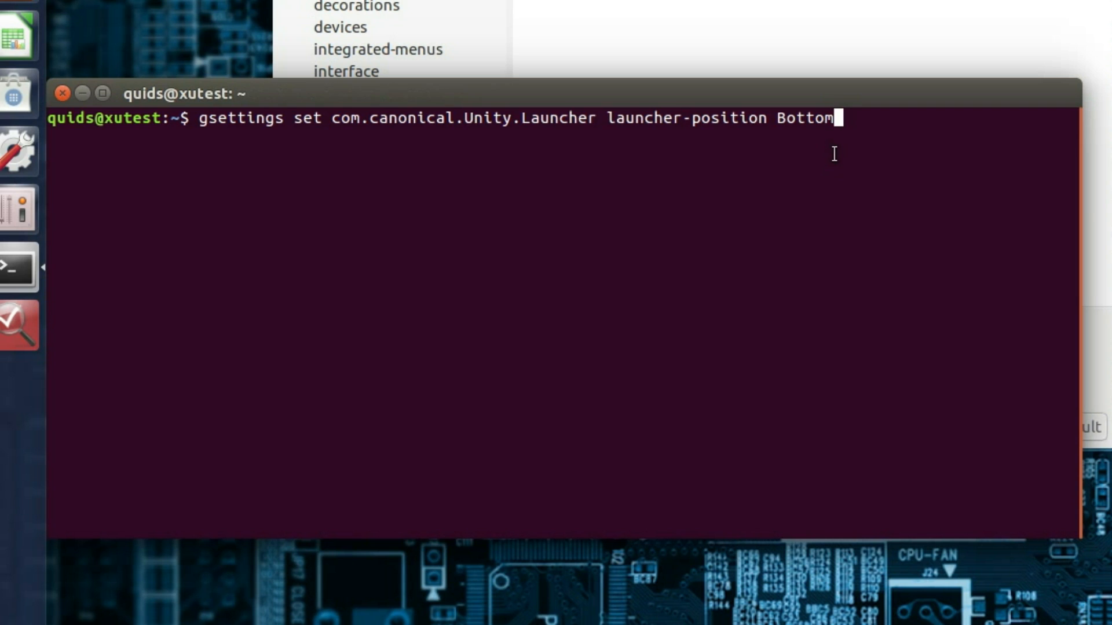
{"action": "mouse_move", "coordinate": [833, 153]}
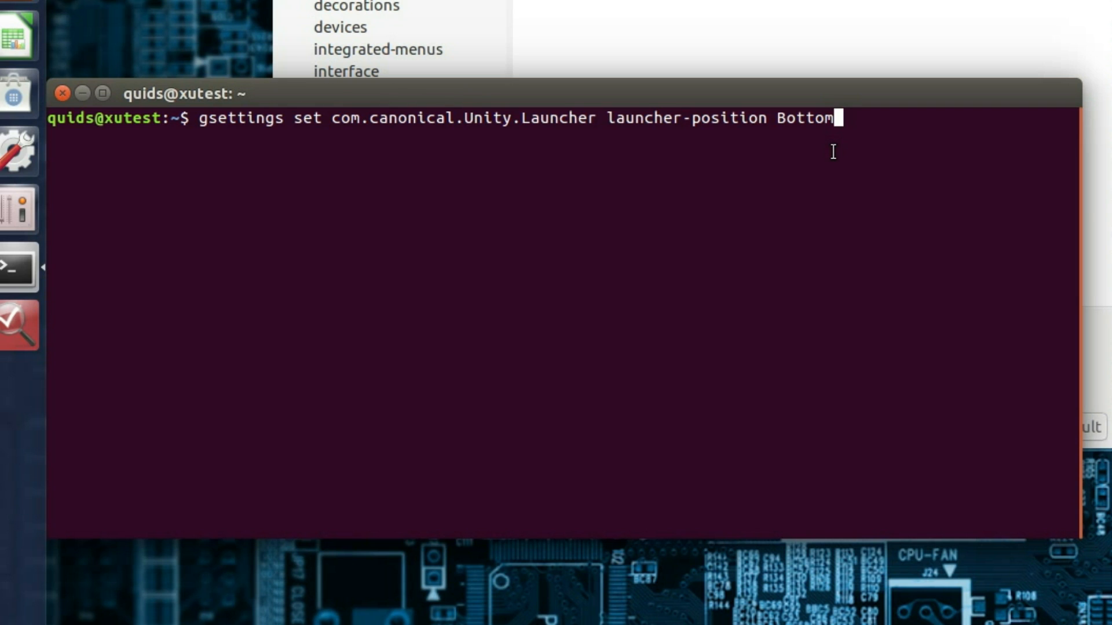
{"action": "mouse_move", "coordinate": [783, 38]}
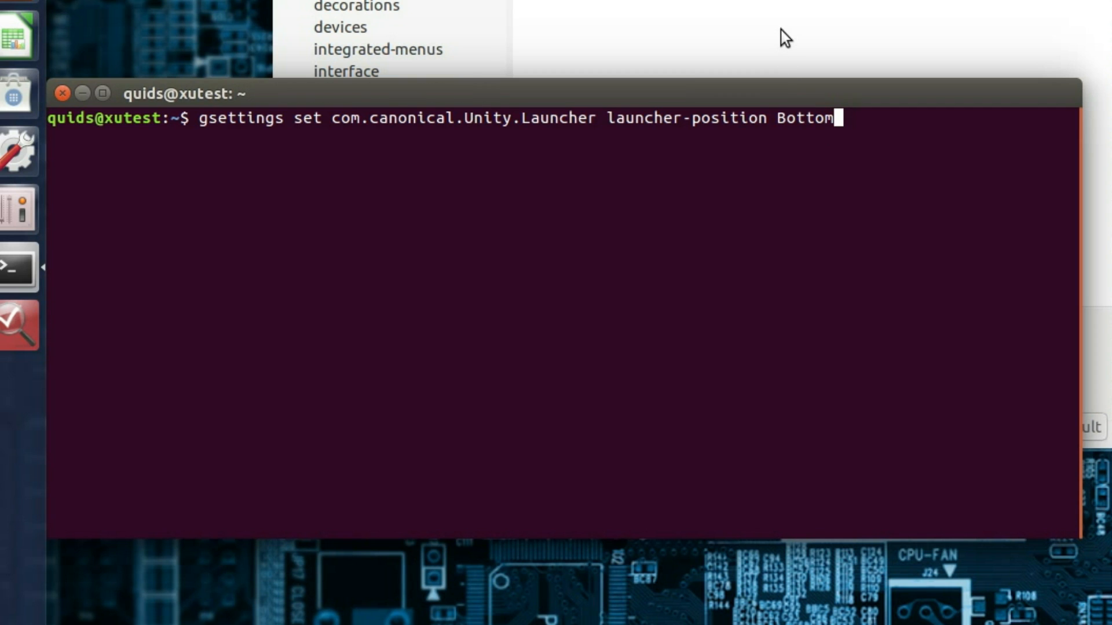